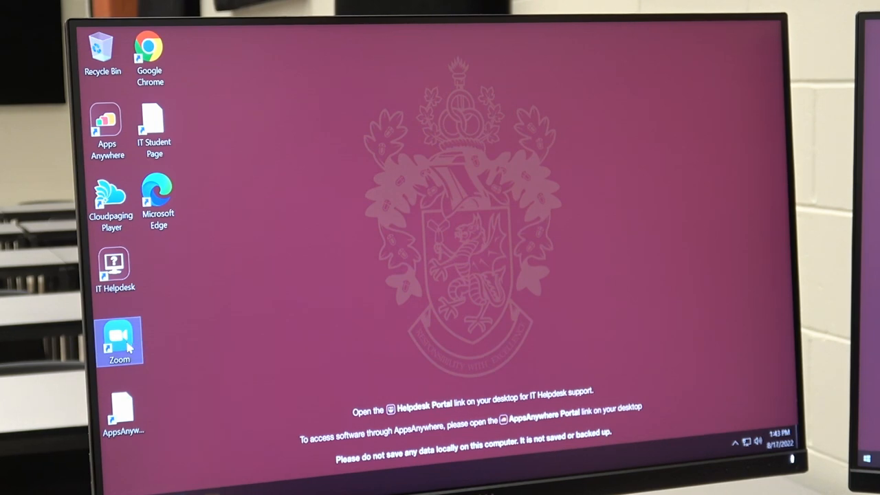
# Launch Zoom and sign in through the college's SSO, letting the browser open Zoom Meetings.
pyautogui.doubleClick(118, 337)
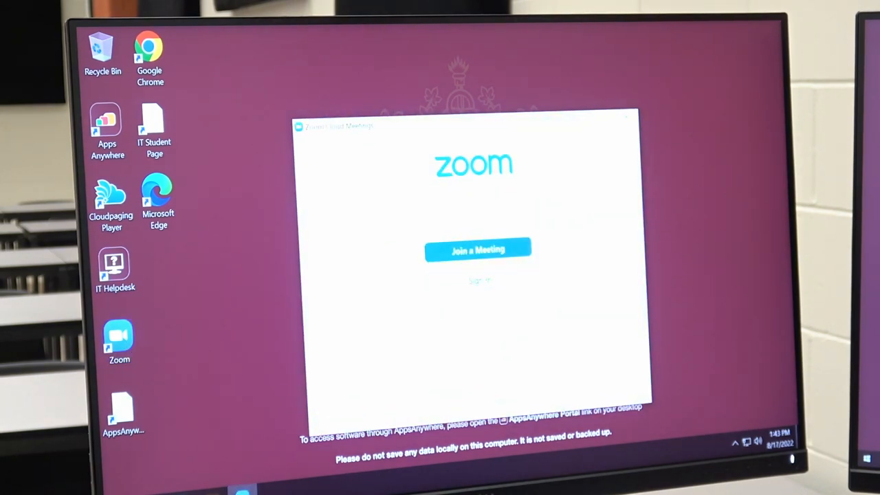
pyautogui.click(478, 281)
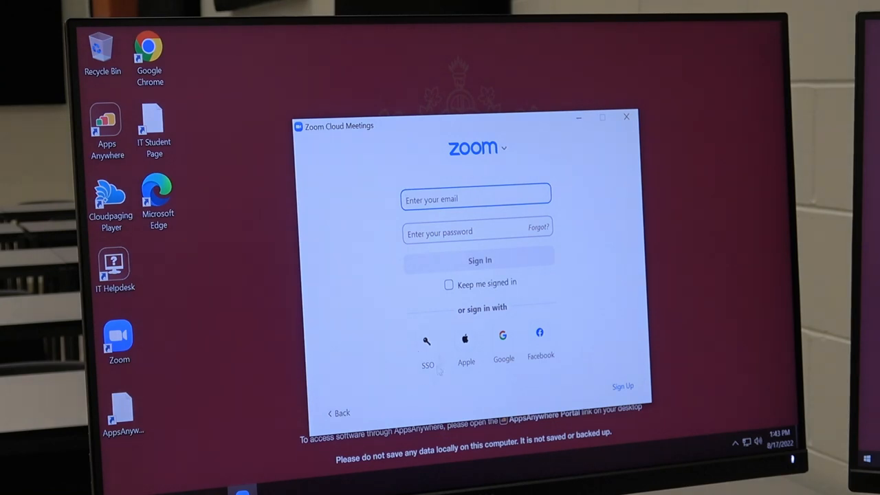
pyautogui.click(427, 341)
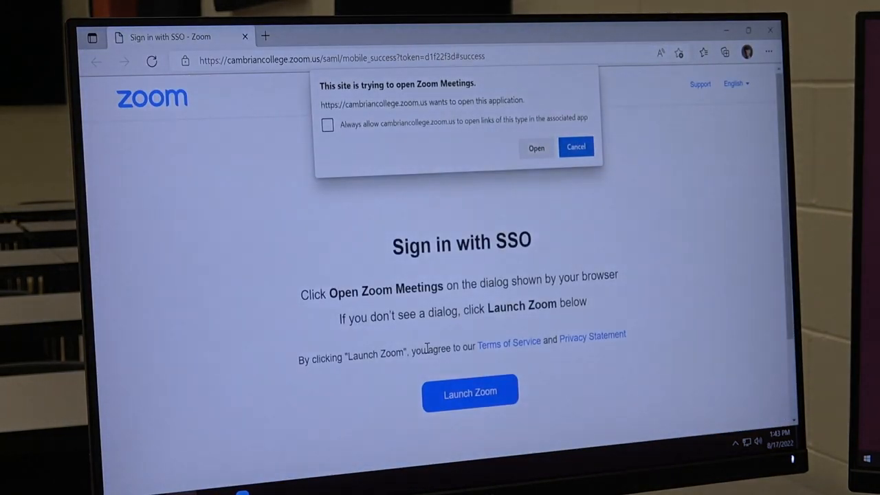
pyautogui.click(537, 147)
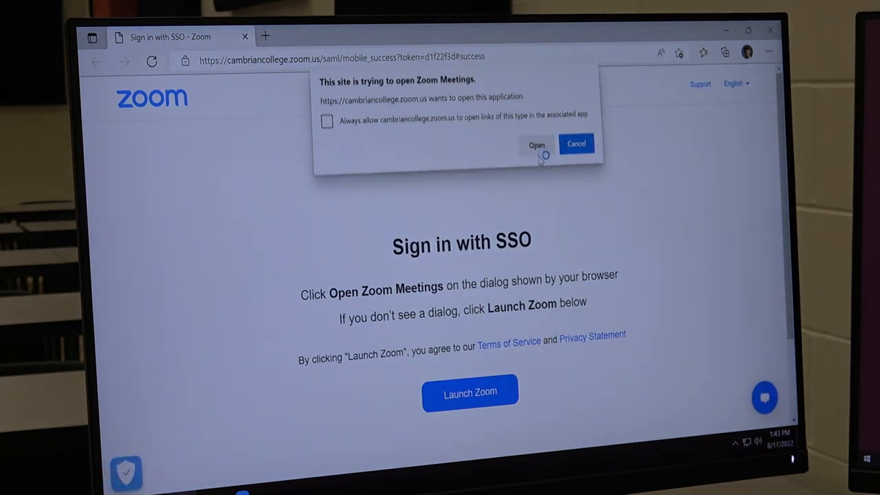
pyautogui.click(536, 145)
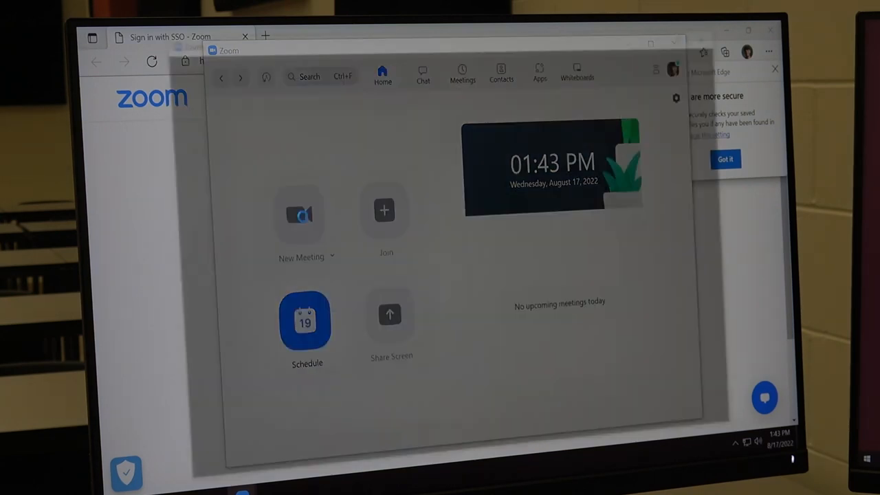
# Start a new meeting and join it with computer audio.
pyautogui.click(300, 213)
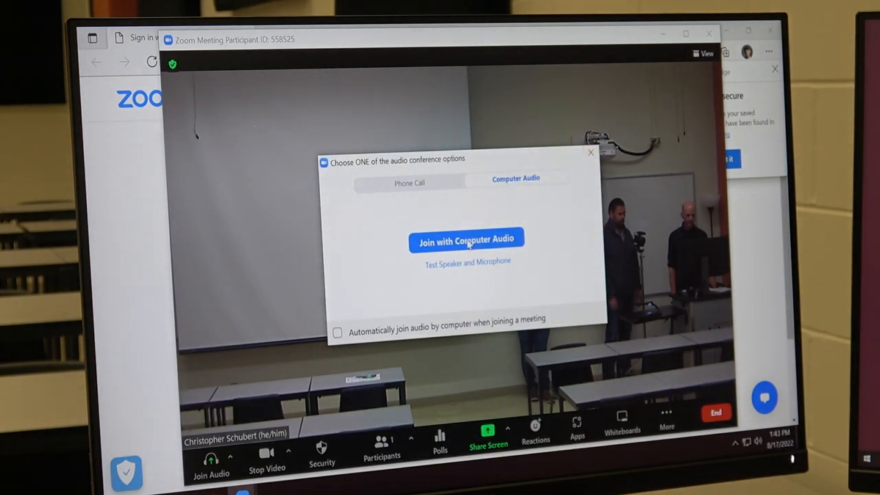
pyautogui.click(467, 242)
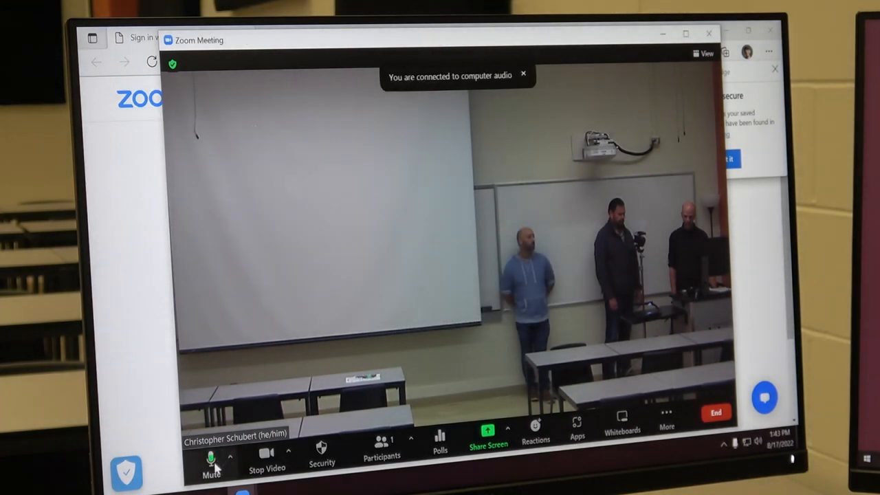
pyautogui.moveTo(212, 457)
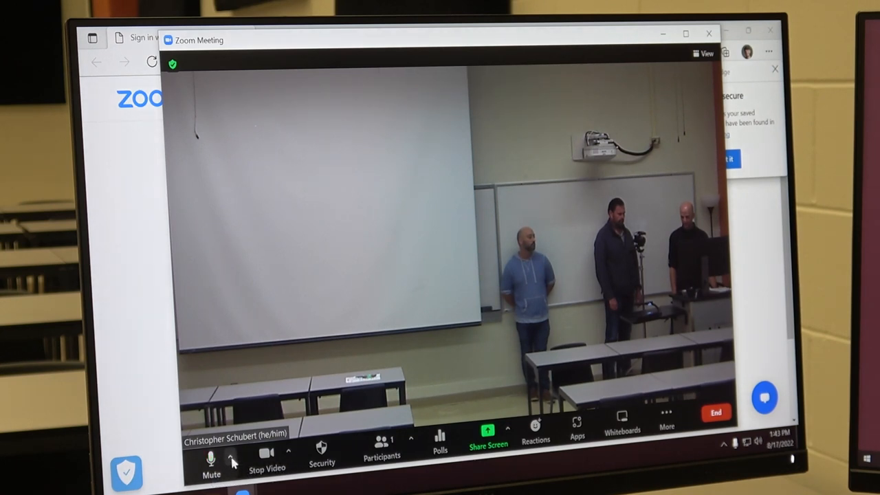
# Run the speaker and microphone test, confirming the ringtone and replay are heard, then end it.
pyautogui.click(233, 462)
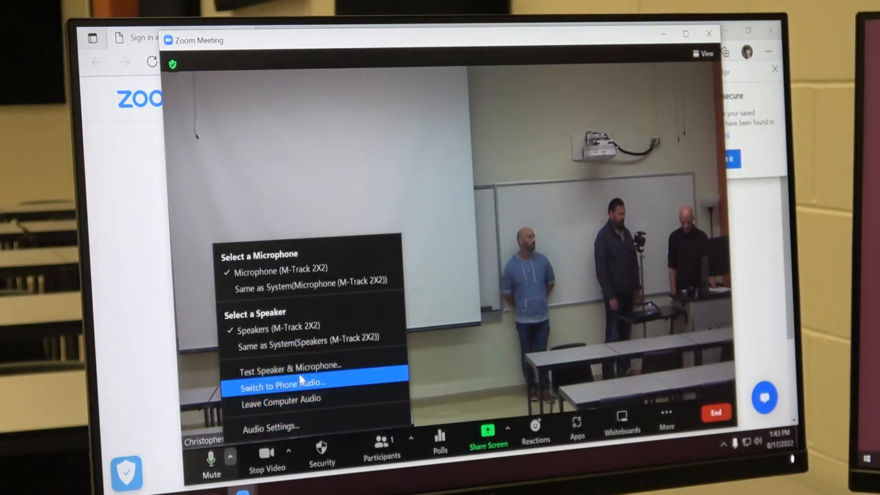
pyautogui.moveTo(296, 366)
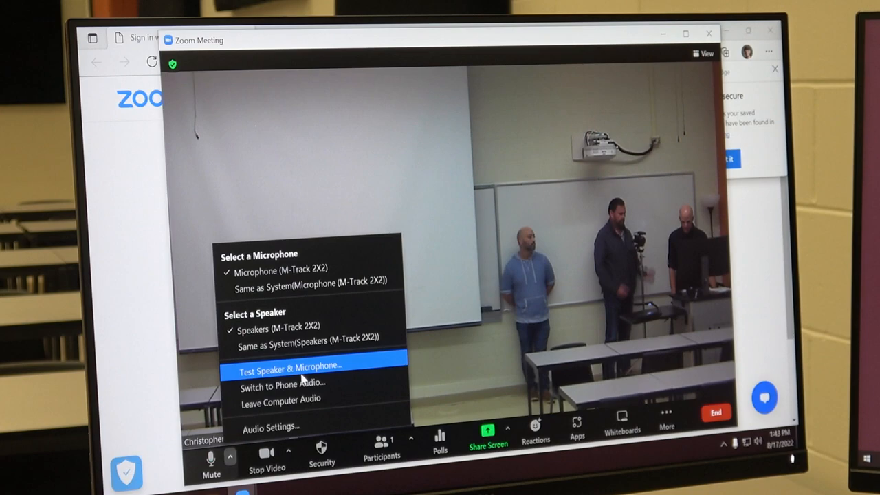
pyautogui.click(296, 366)
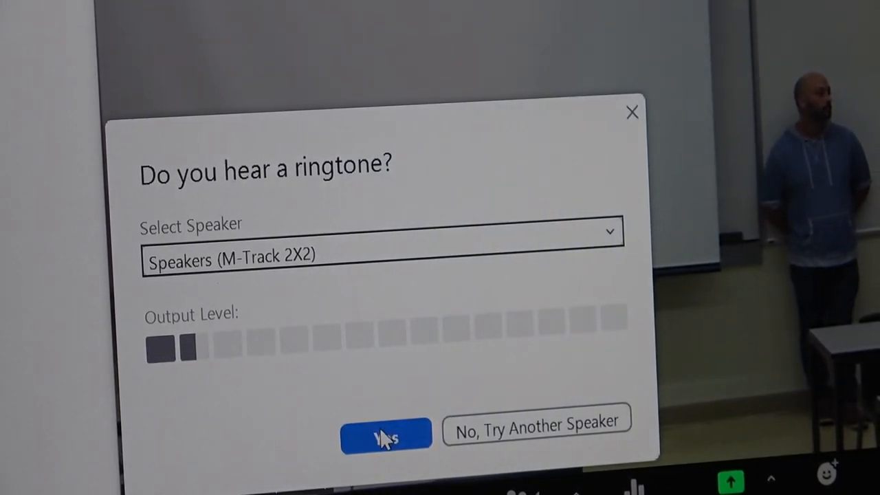
pyautogui.click(385, 437)
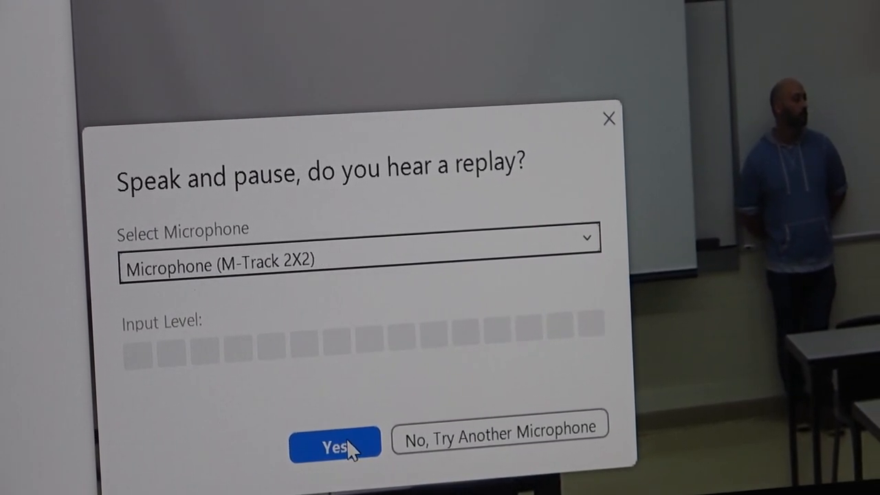
pyautogui.click(336, 445)
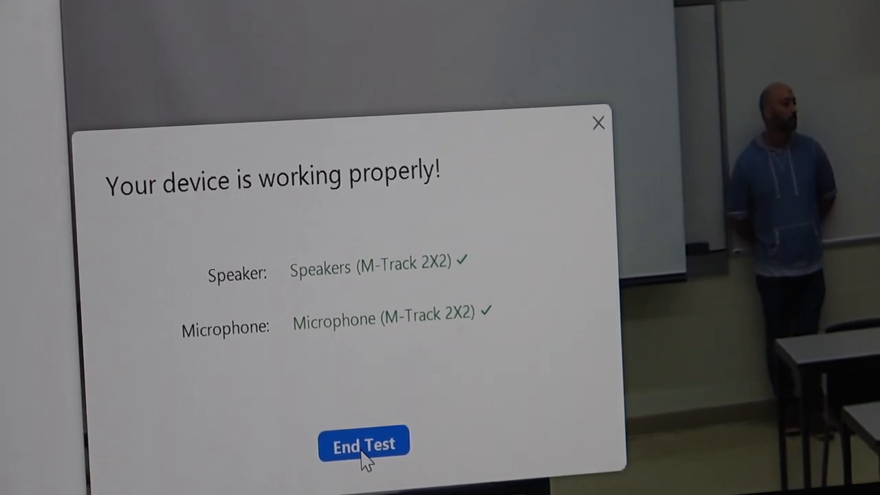
pyautogui.click(363, 444)
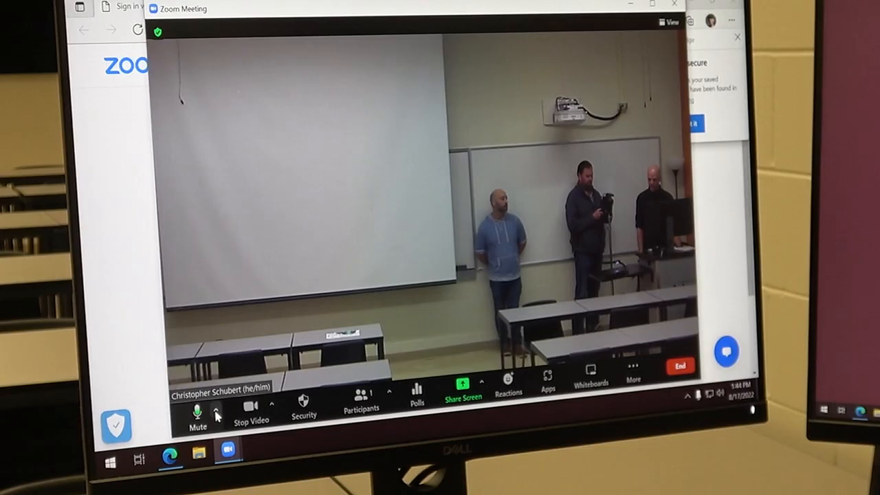
pyautogui.click(218, 404)
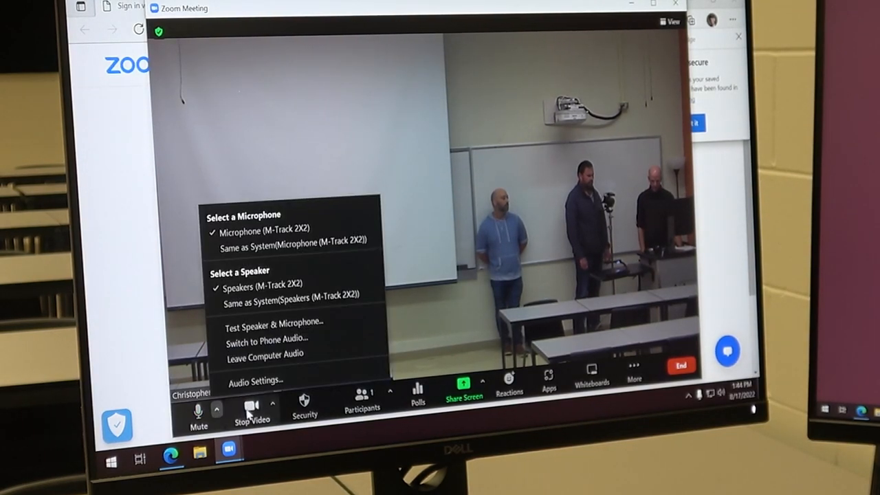
pyautogui.moveTo(252, 405)
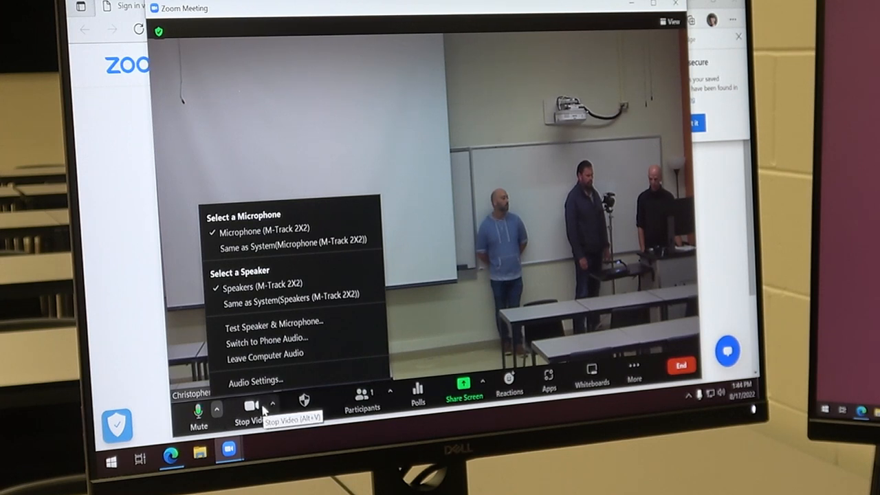
pyautogui.click(272, 406)
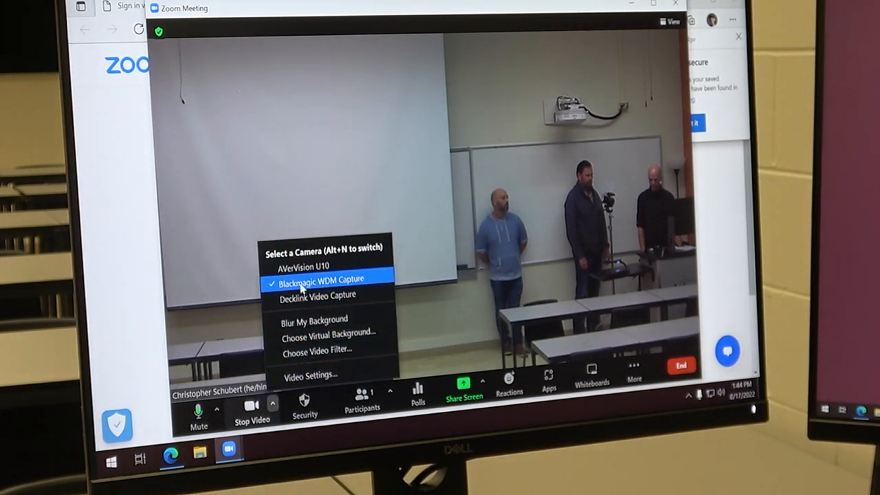
pyautogui.moveTo(374, 283)
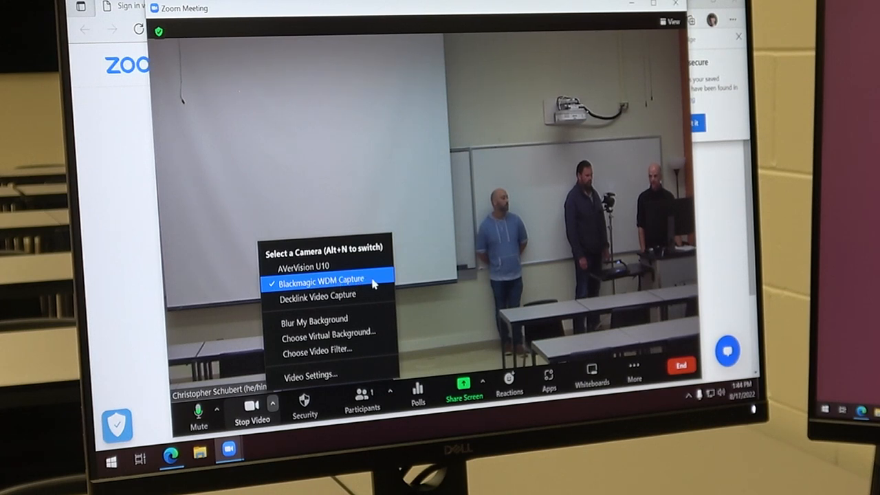
pyautogui.moveTo(322, 267)
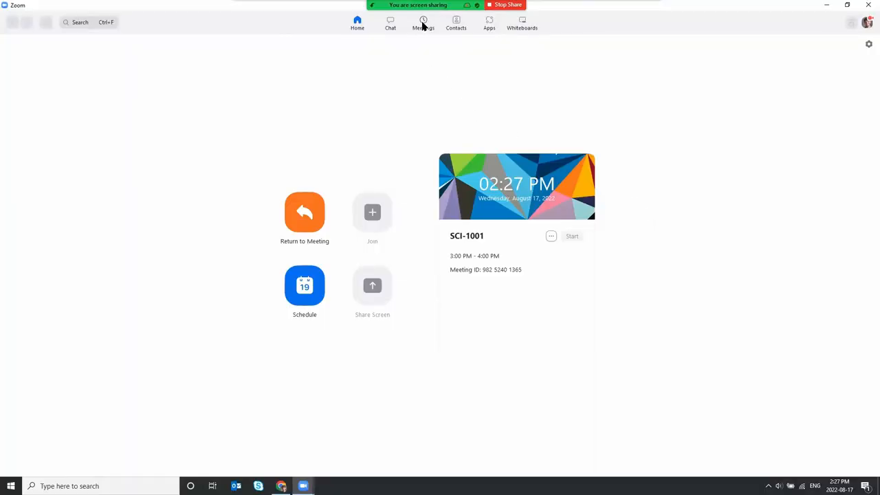
pyautogui.click(423, 22)
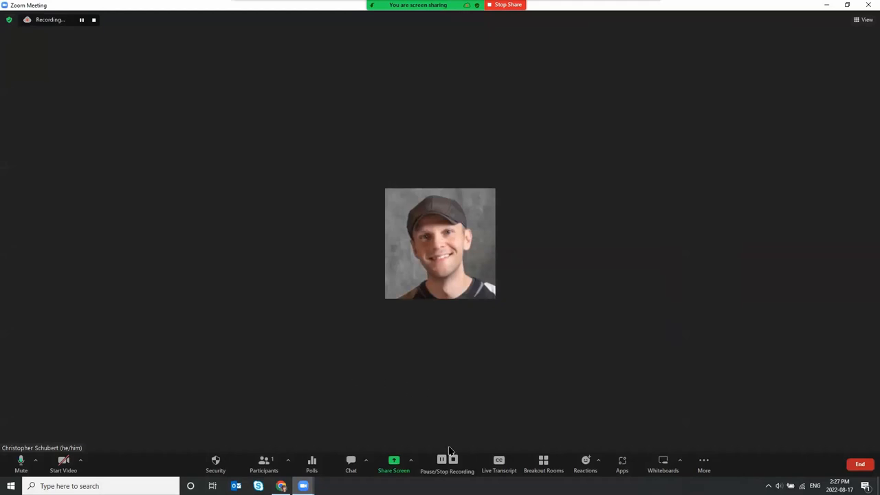
pyautogui.moveTo(447, 465)
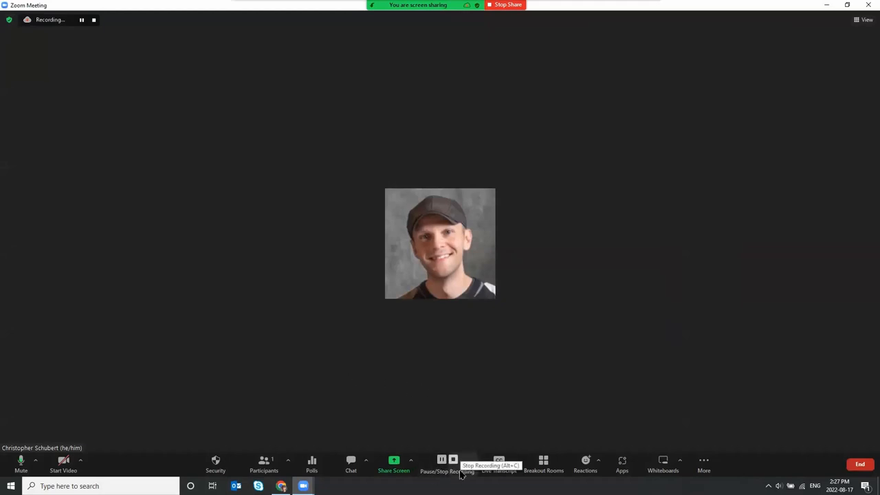
pyautogui.moveTo(412, 388)
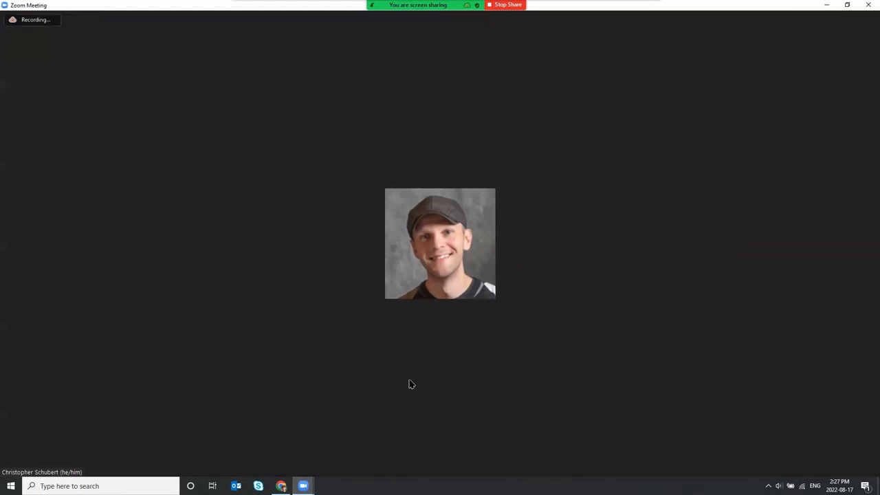
pyautogui.moveTo(457, 390)
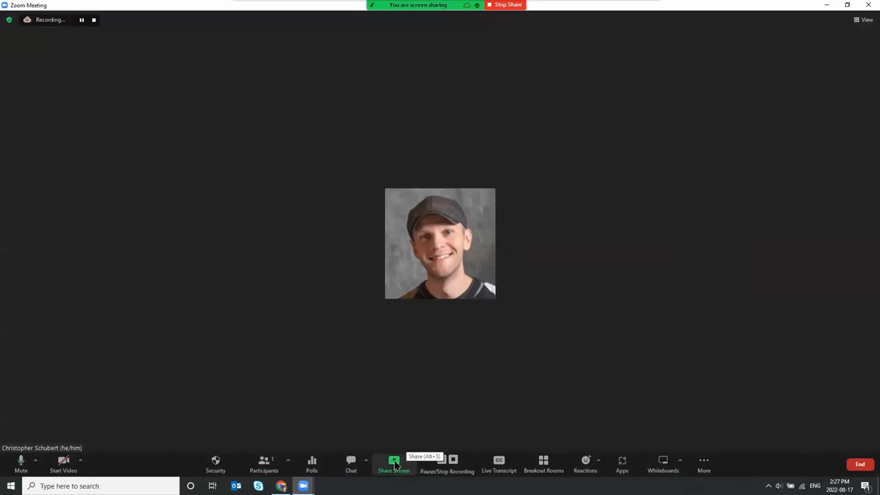
# Share Screen 1 with Share sound and Optimize for video clip enabled.
pyautogui.click(393, 465)
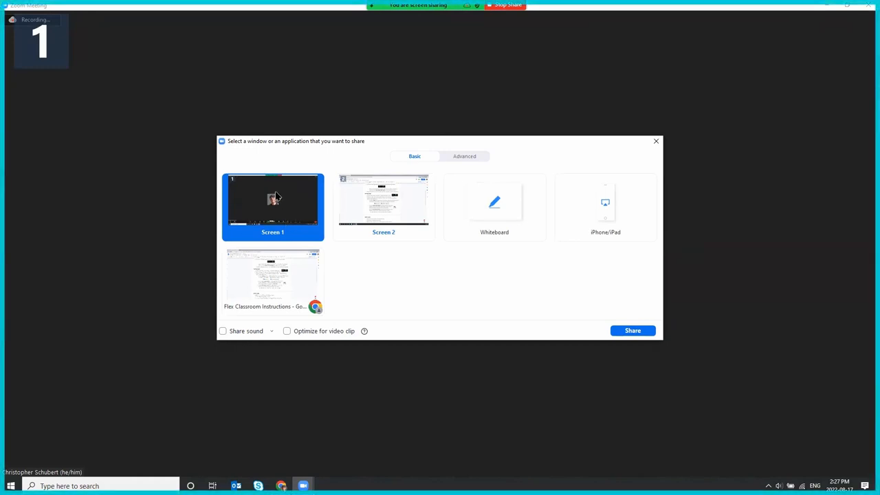
pyautogui.moveTo(261, 217)
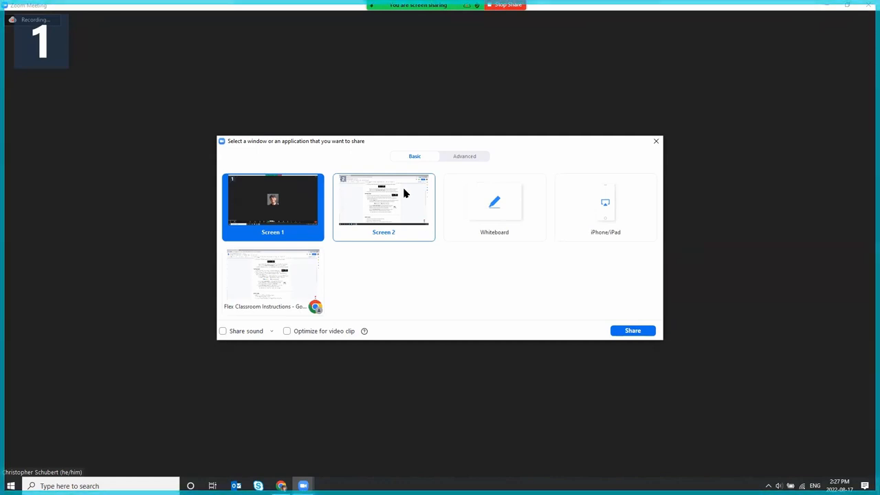
pyautogui.moveTo(409, 193)
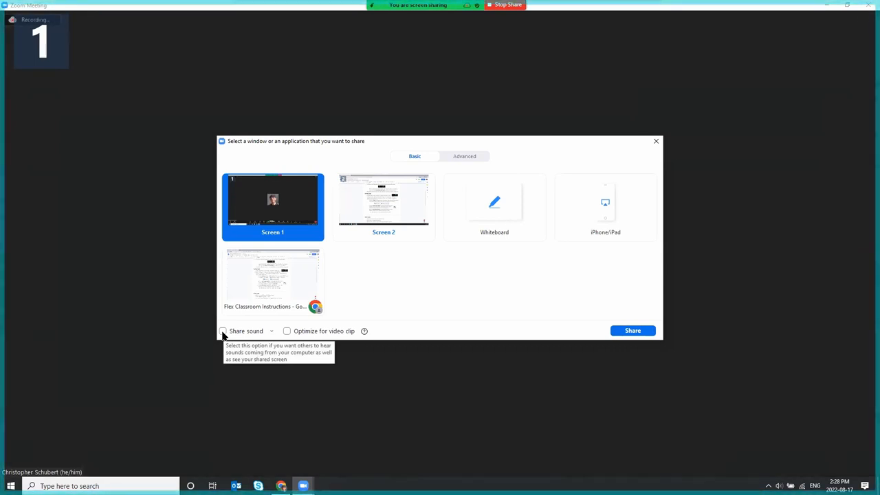
pyautogui.click(222, 330)
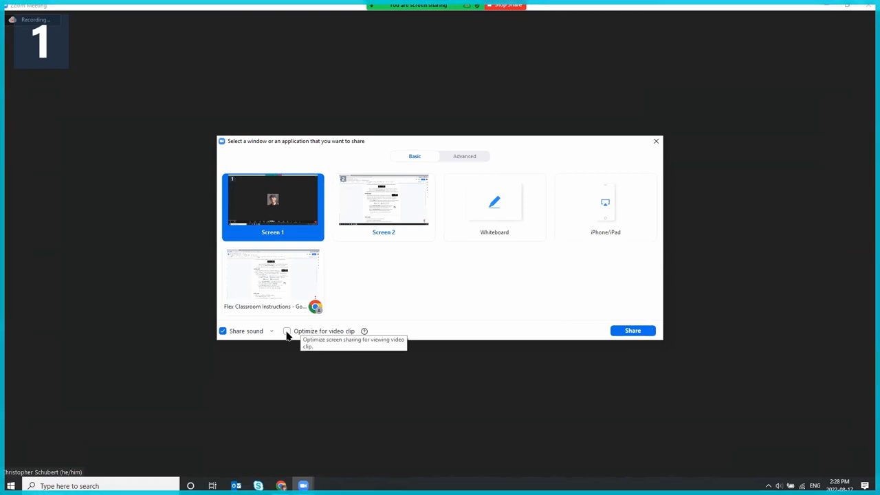
pyautogui.click(286, 330)
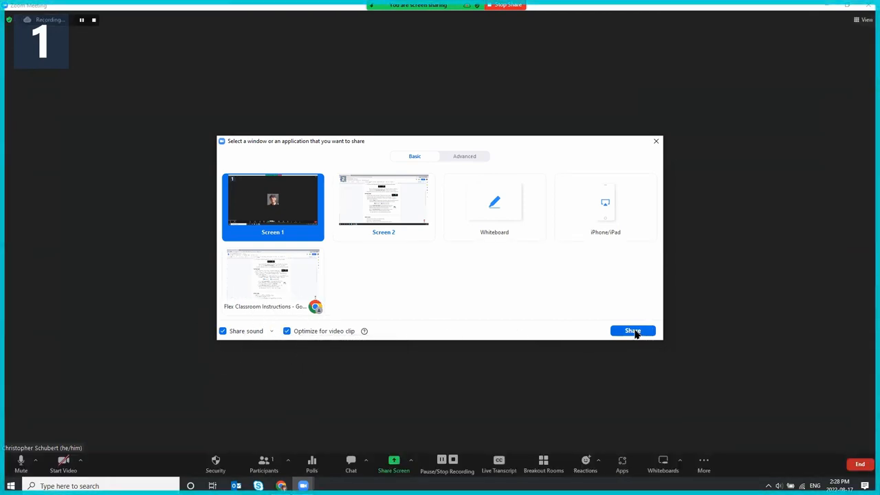
pyautogui.click(633, 330)
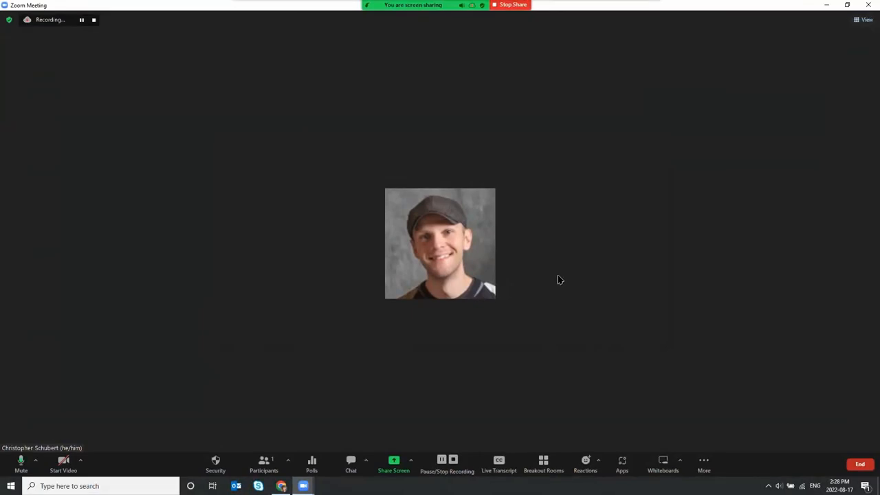
pyautogui.moveTo(433, 319)
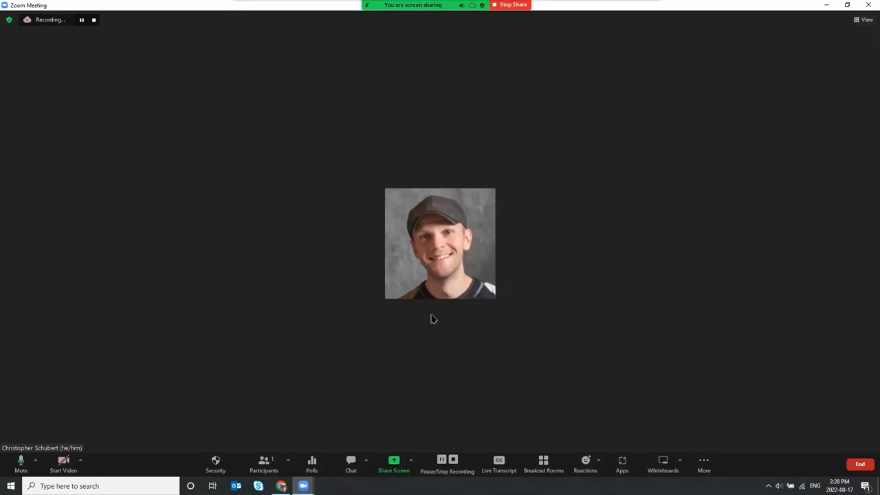
pyautogui.moveTo(429, 319)
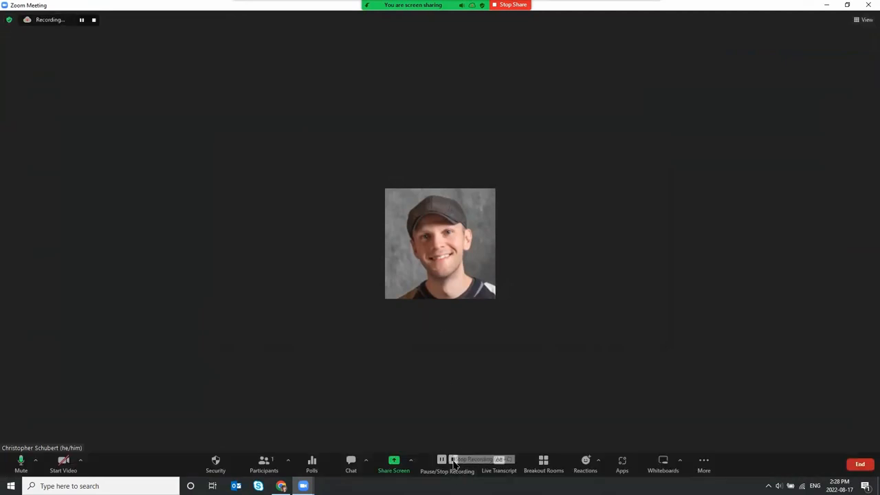
pyautogui.moveTo(454, 461)
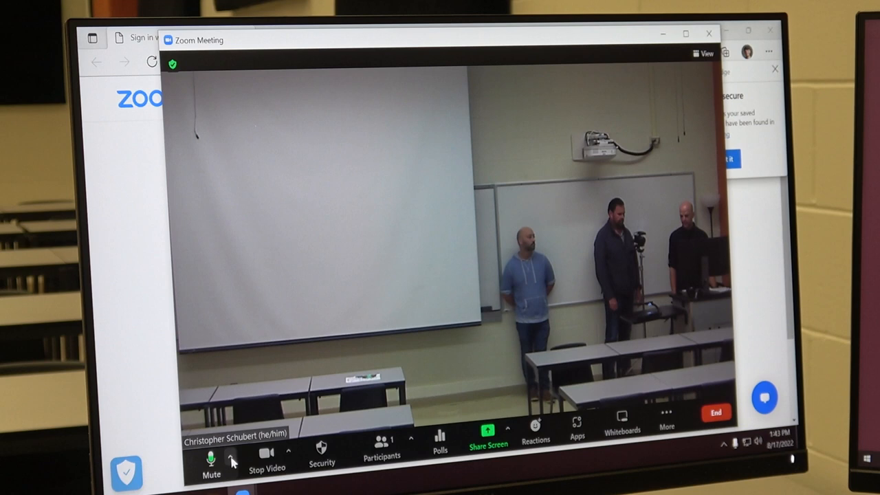
# Share the Document1 - Word window in the meeting.
pyautogui.click(487, 430)
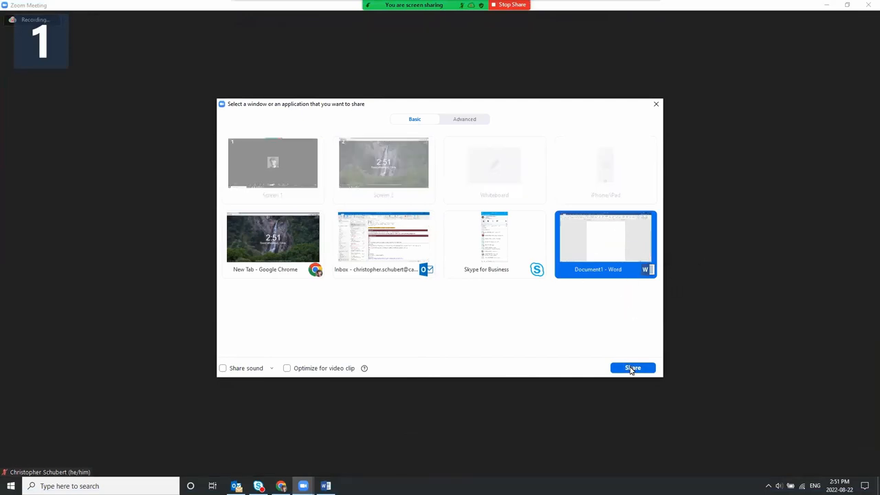
pyautogui.click(632, 369)
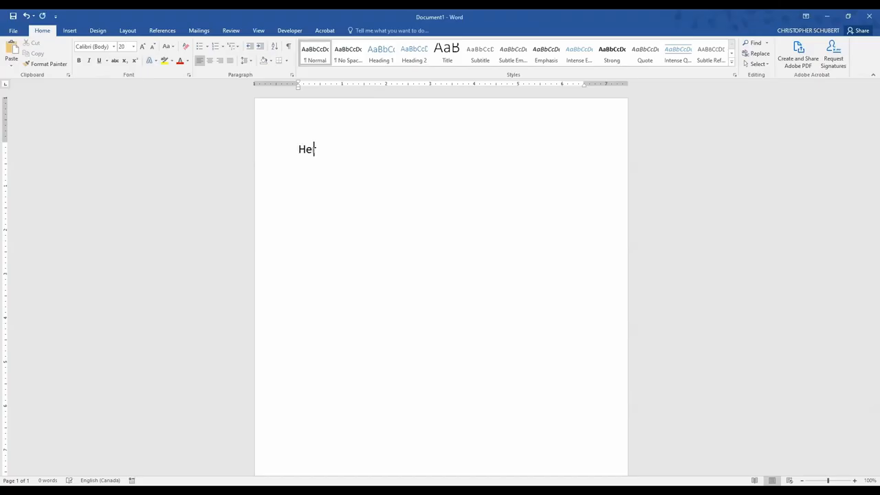
# Type notes: 'If you share your screen, all students can see them. Even those in Zoom!'.
pyautogui.write('re are some notes.')
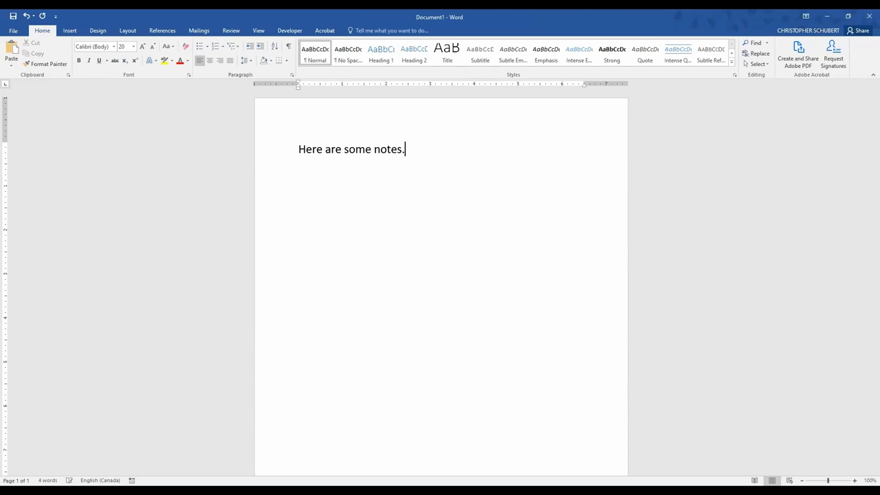
pyautogui.write('If you share your screen')
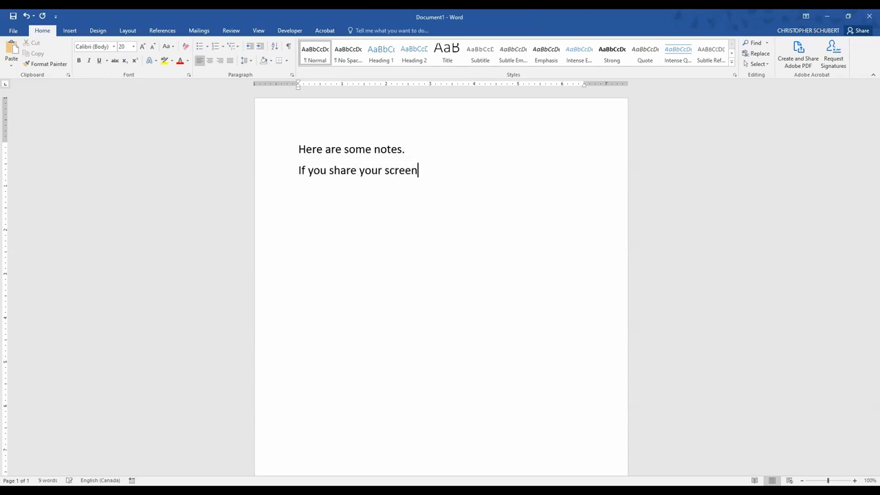
pyautogui.write(', all students can see')
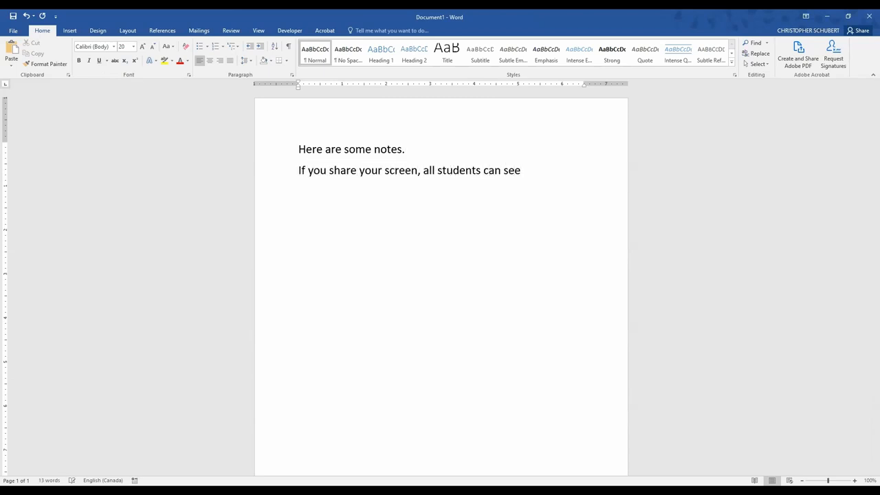
pyautogui.write('them. Even those in Zoom')
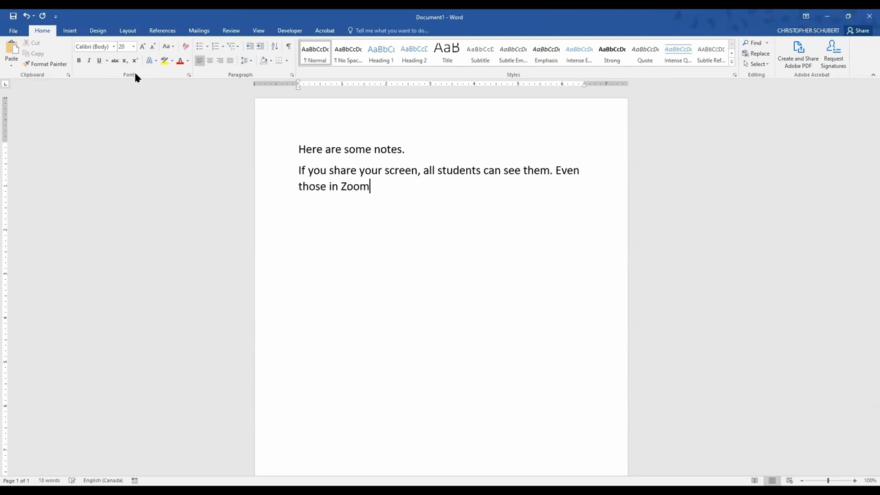
pyautogui.write('!')
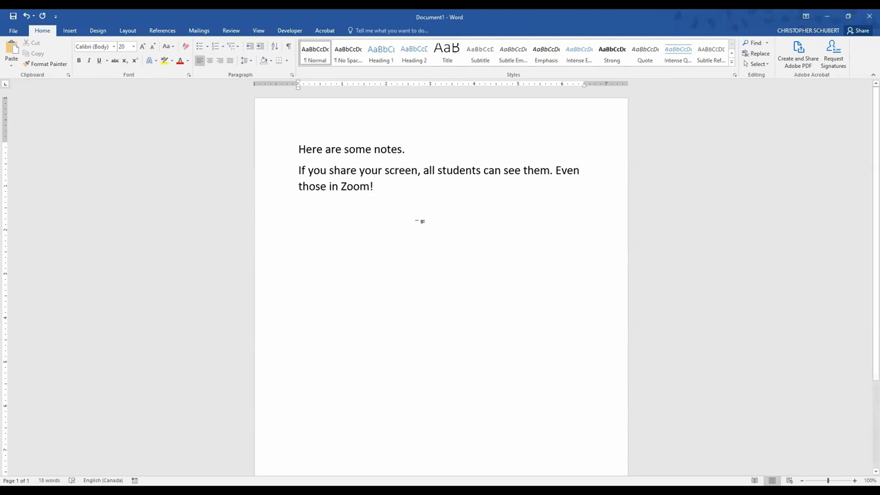